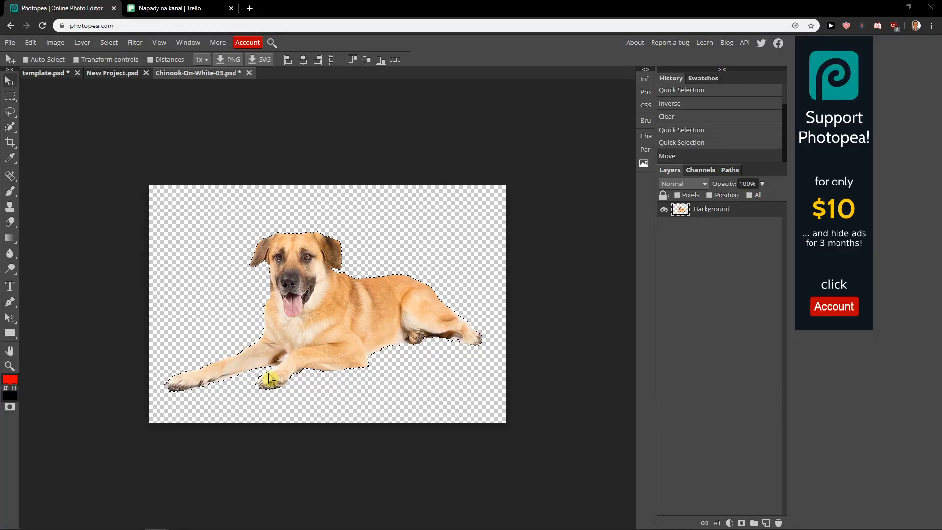
{"action": "mouse_move", "coordinate": [314, 374]}
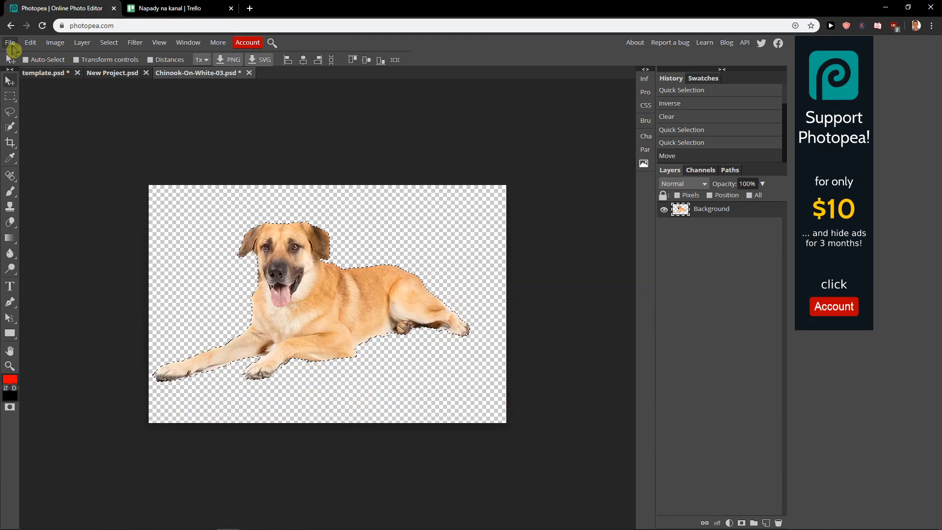
Reveal the export formats for the dog cutout via File > Export as, including PNG, JPG, SVG, GIF and PDF.
{"action": "left_click", "coordinate": [10, 42]}
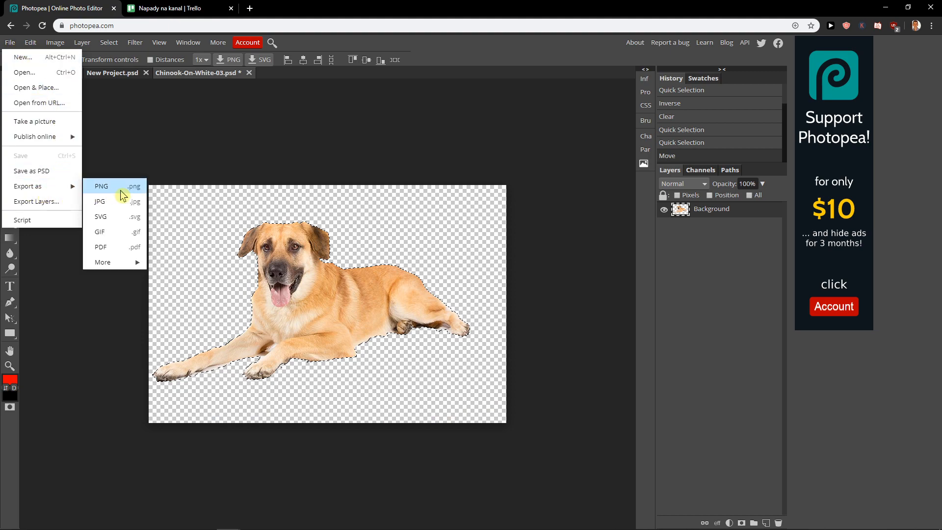
{"action": "mouse_move", "coordinate": [100, 201]}
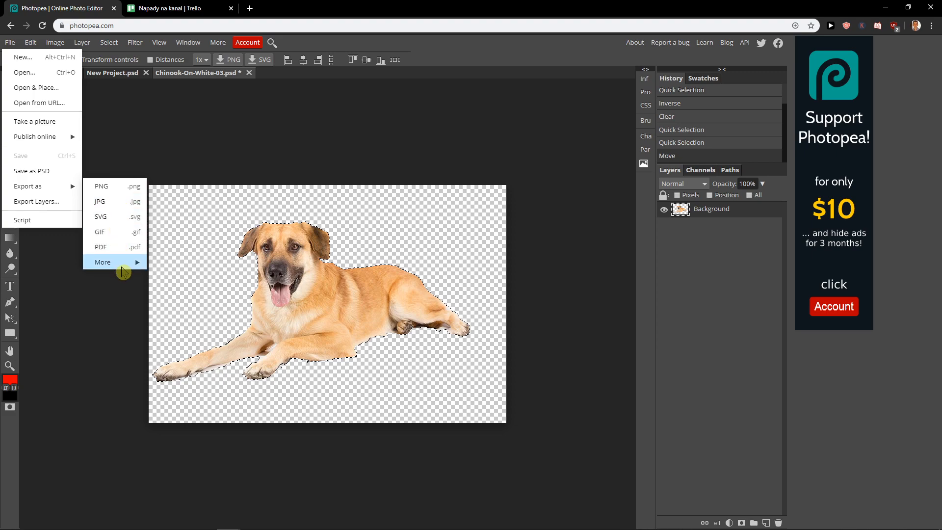
{"action": "mouse_move", "coordinate": [103, 262]}
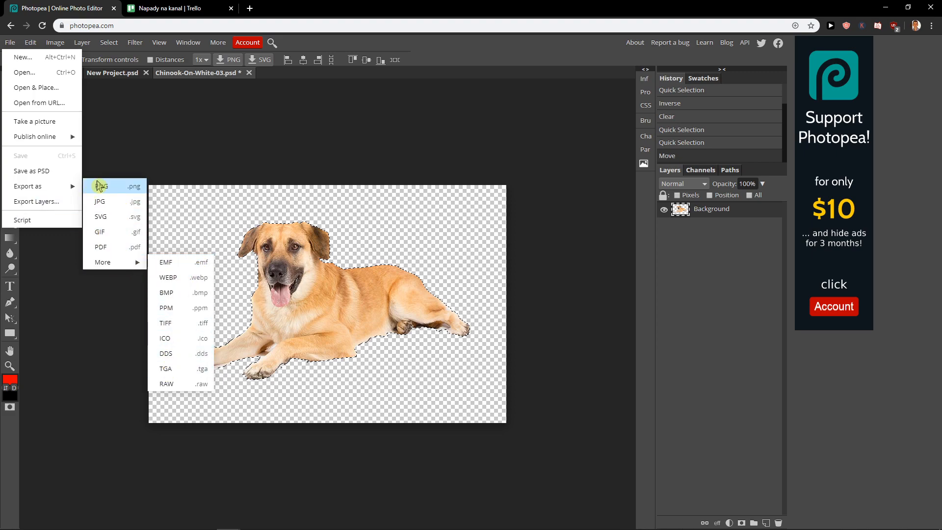
{"action": "mouse_move", "coordinate": [115, 188]}
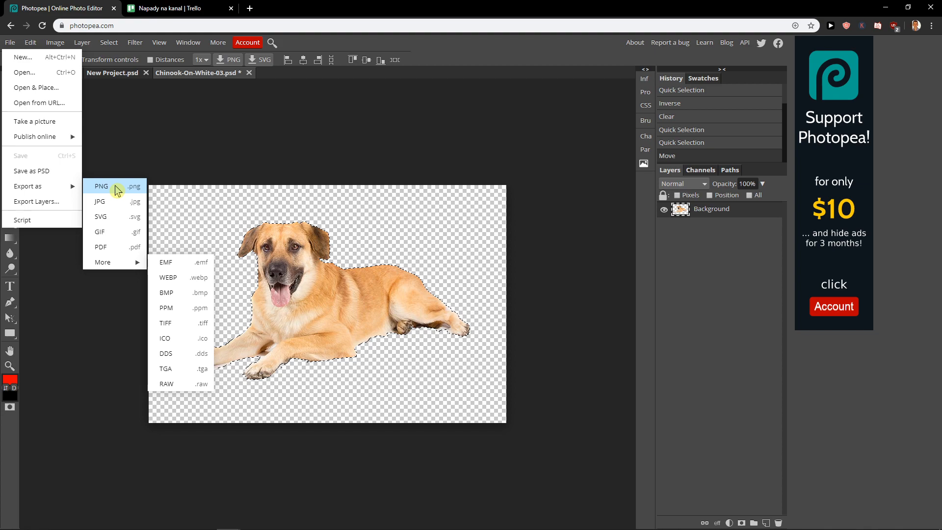
{"action": "mouse_move", "coordinate": [102, 201]}
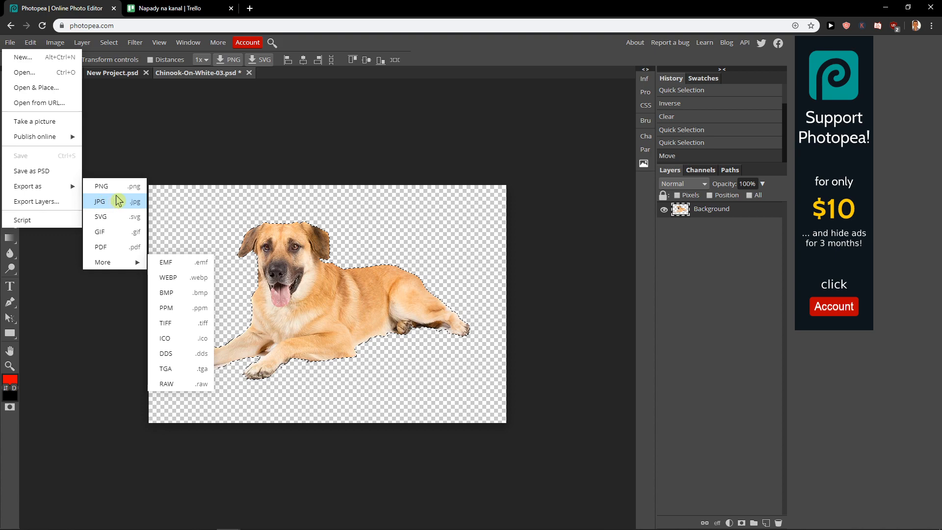
{"action": "mouse_move", "coordinate": [108, 208]}
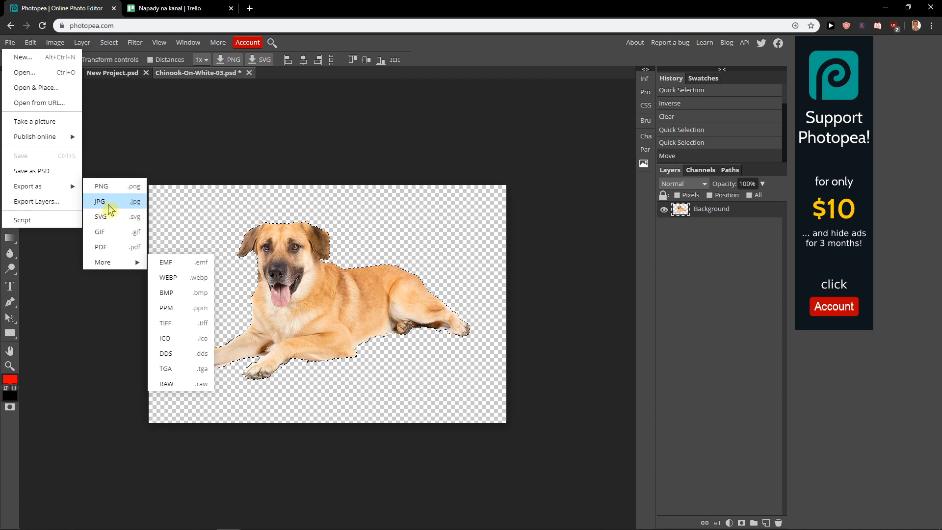
{"action": "mouse_move", "coordinate": [124, 247]}
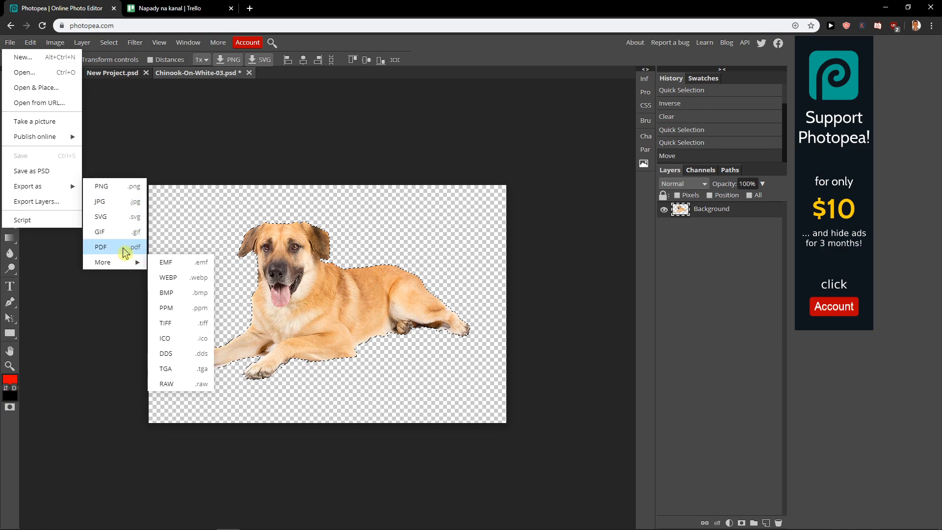
{"action": "mouse_move", "coordinate": [116, 267]}
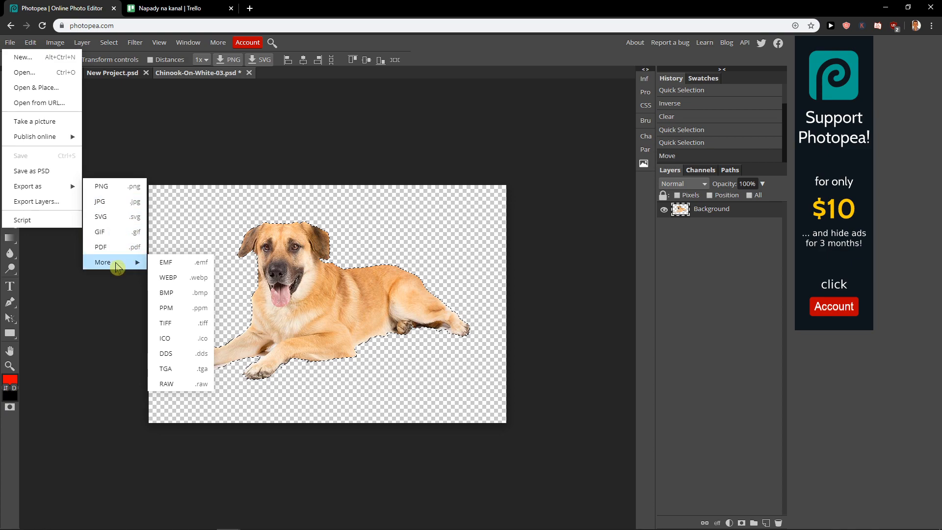